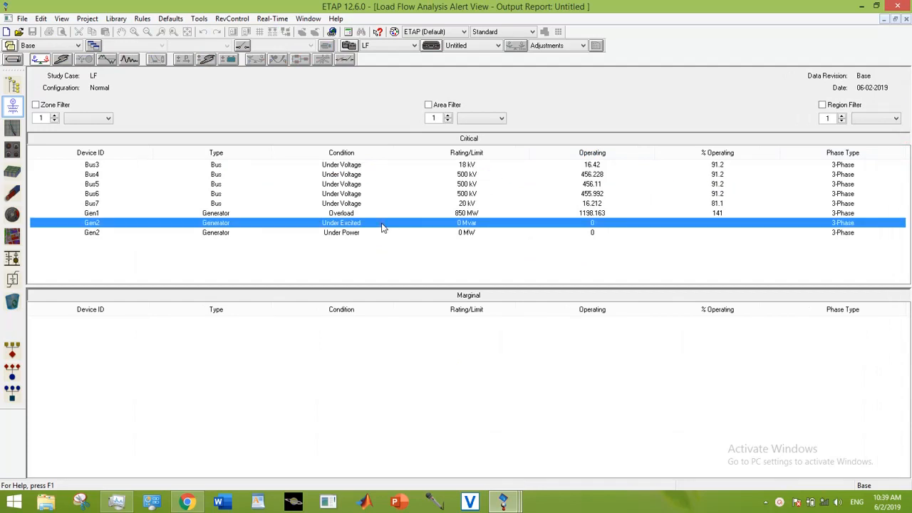
{"action": "mouse_move", "coordinate": [345, 234]}
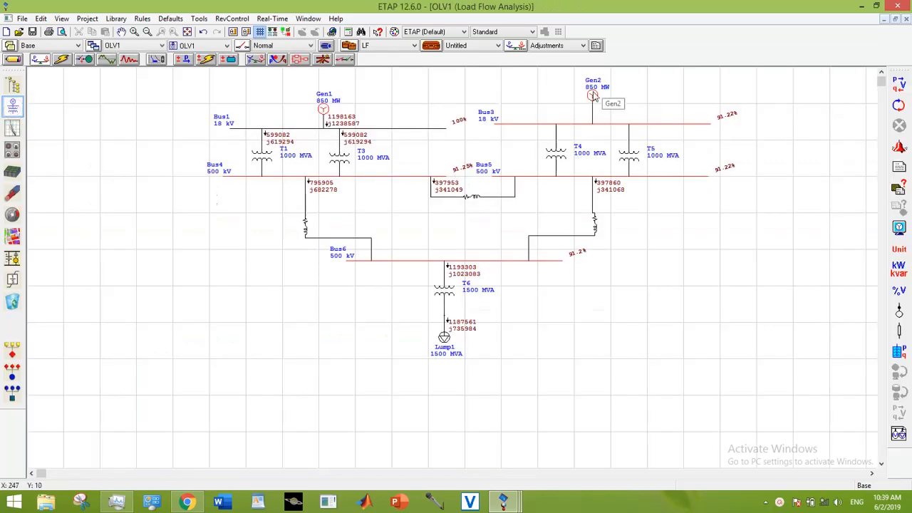
- Open Gen2's Synchronous Generator Editor and bring up its Info page help
{"action": "double_click", "coordinate": [592, 96]}
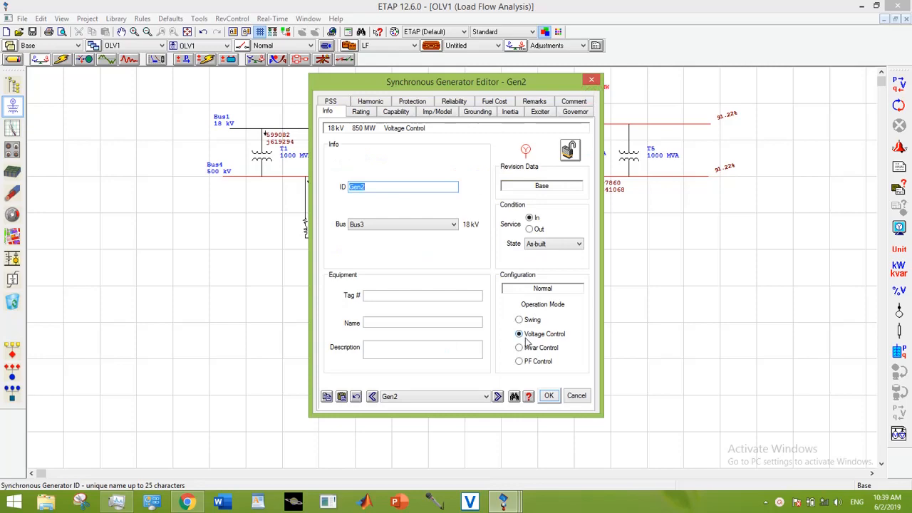
{"action": "left_click", "coordinate": [529, 396]}
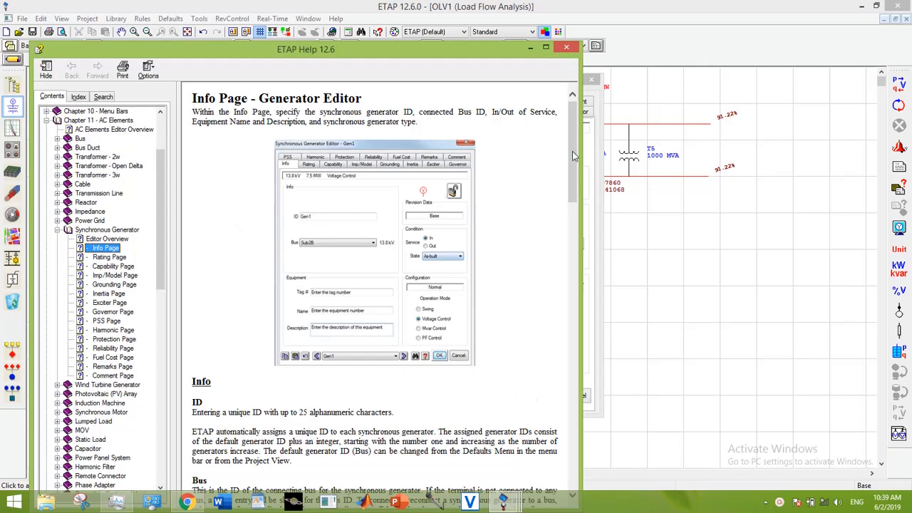
- Read the help's Voltage Control paragraph on required MW and Max/Min Q, then close help
{"action": "scroll", "scroll_direction": "down", "scroll_amount": 3}
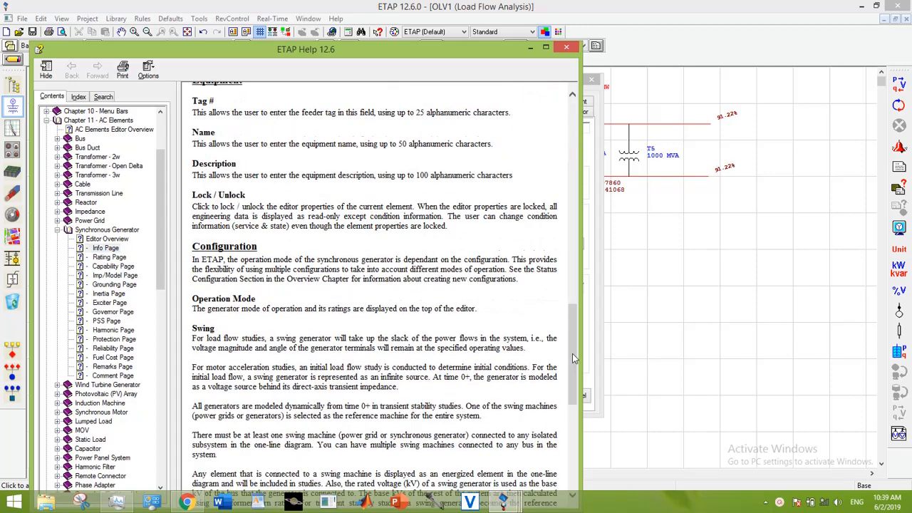
{"action": "scroll", "scroll_direction": "down", "scroll_amount": 3}
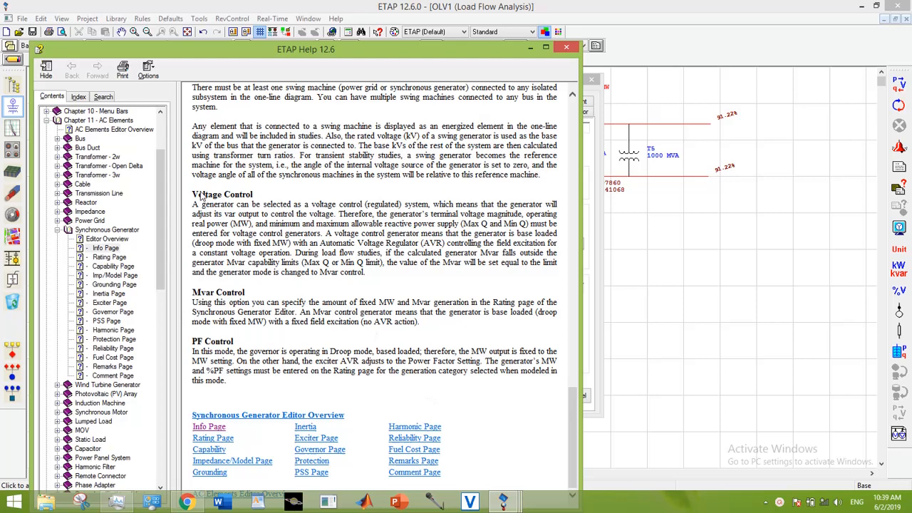
{"action": "left_click_drag", "start_coordinate": [193, 204], "coordinate": [322, 233]}
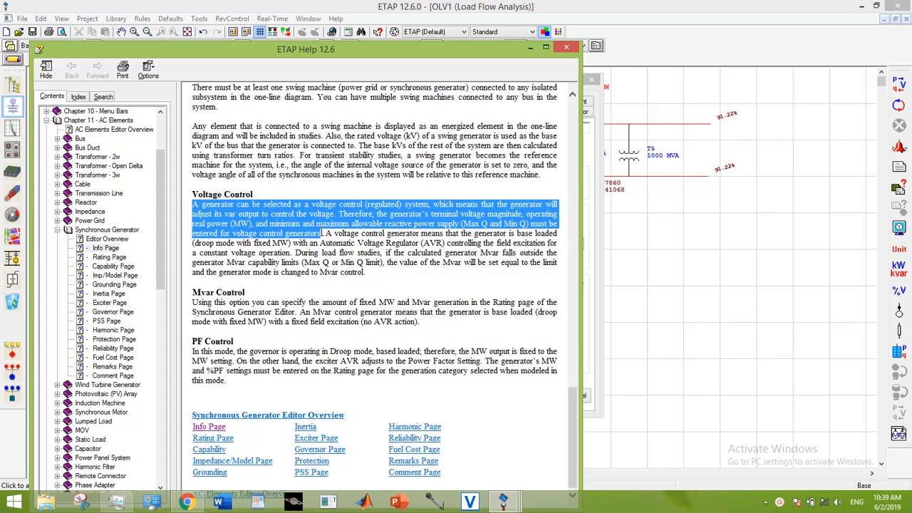
{"action": "mouse_move", "coordinate": [586, 71]}
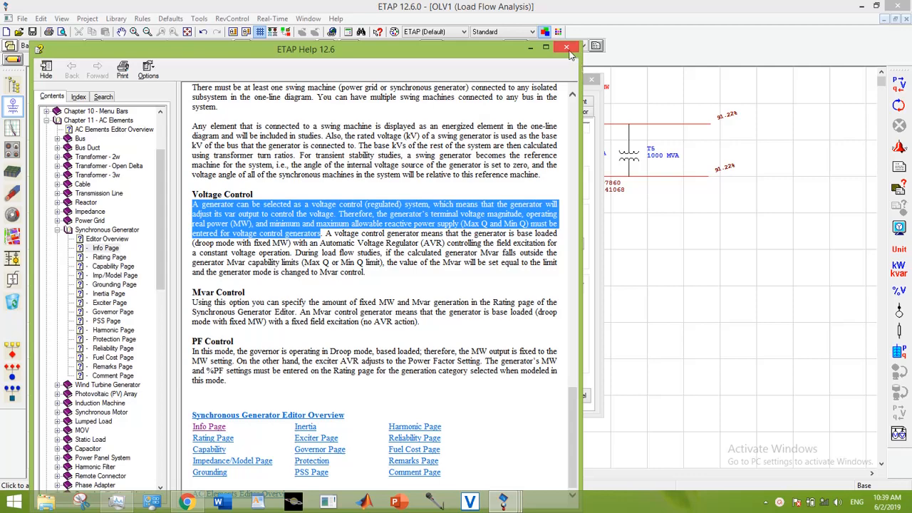
{"action": "left_click", "coordinate": [566, 47]}
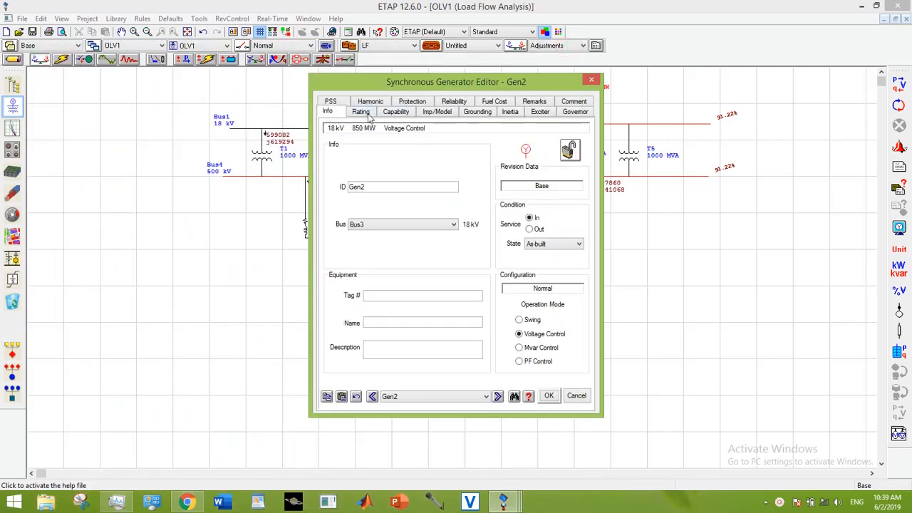
- Review Gen2's Rating and Capability pages, then take Mvar limits from the capability curve
{"action": "left_click", "coordinate": [361, 111]}
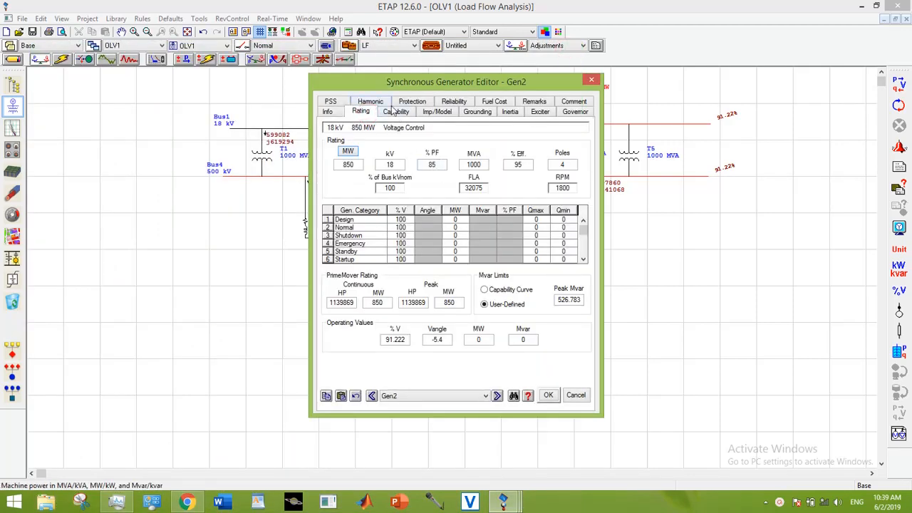
{"action": "left_click", "coordinate": [395, 111]}
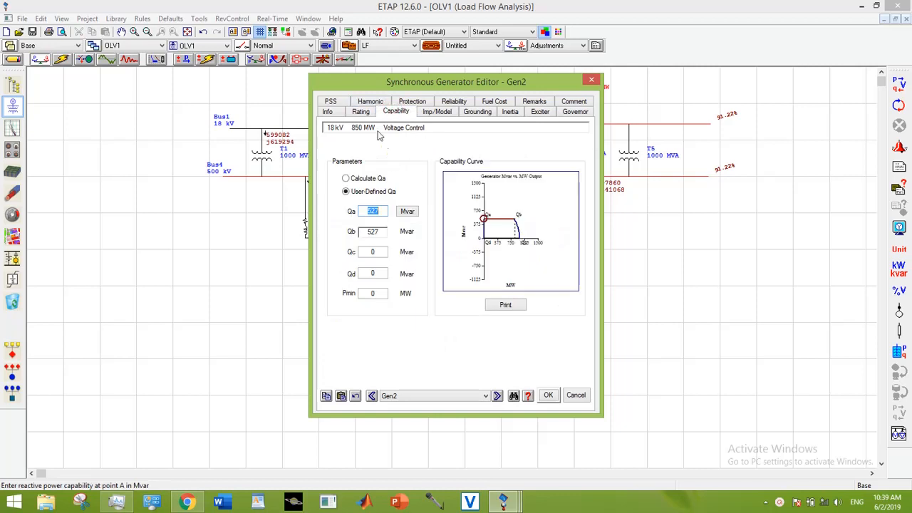
{"action": "left_click", "coordinate": [360, 112]}
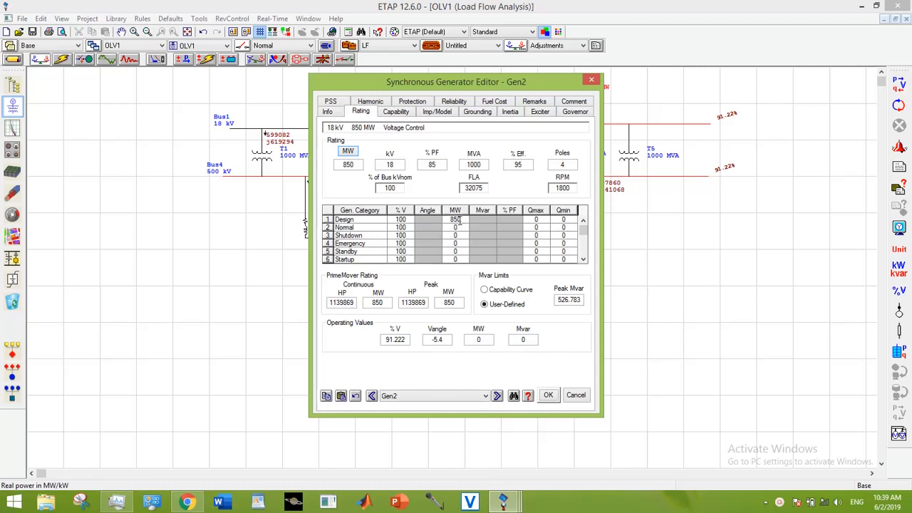
{"action": "left_click", "coordinate": [485, 290]}
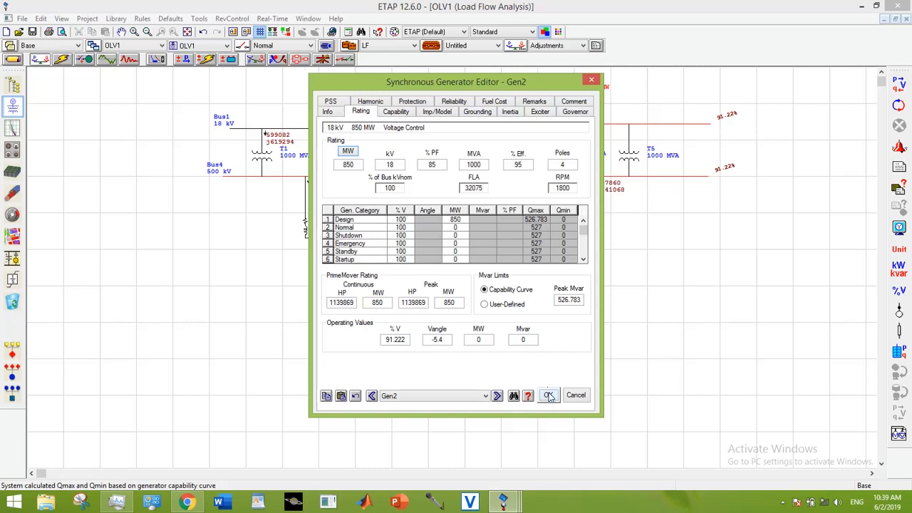
- Confirm Gen2's updated settings with OK in the generator editor
{"action": "left_click", "coordinate": [549, 395]}
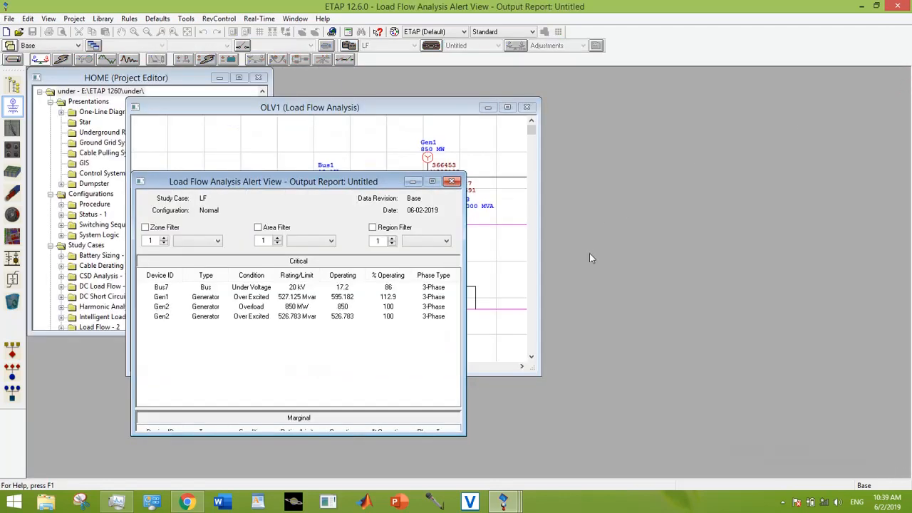
{"action": "mouse_move", "coordinate": [449, 285]}
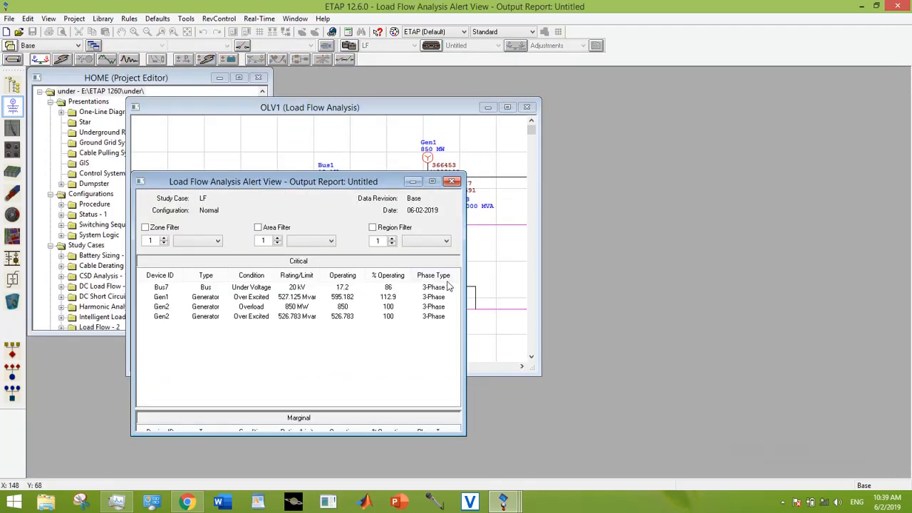